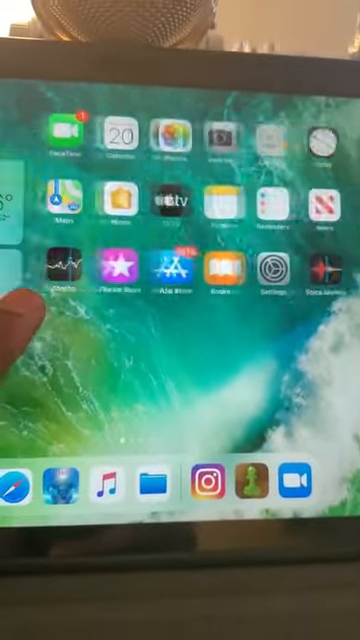
Start mirroring the iPad's screen to the MacBook from Control Center's Screen Mirroring
scroll("left", 3)
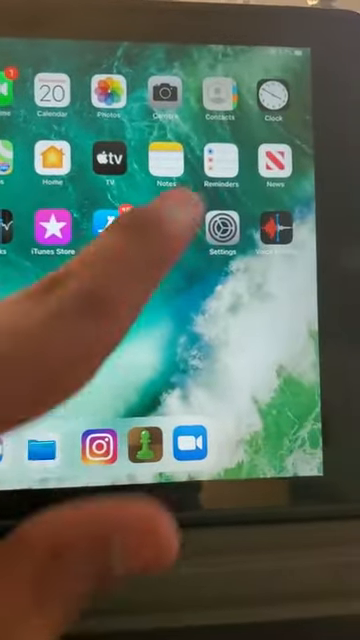
scroll("up", 3)
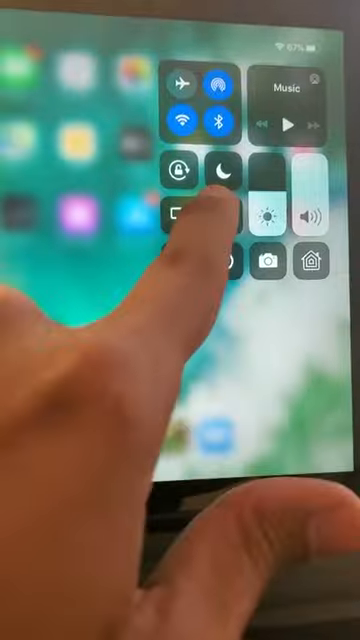
left_click(184, 200)
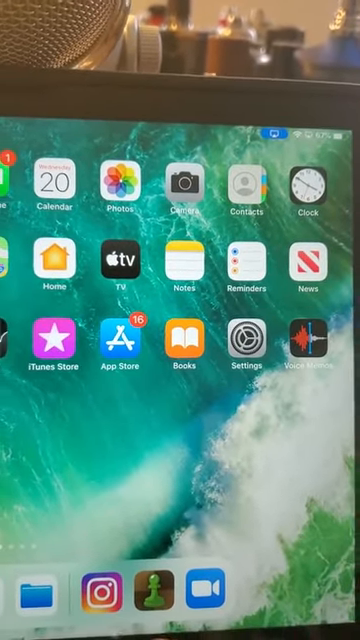
Launch Calendar from the home screen, landing on its What's New welcome screen
left_click(52, 188)
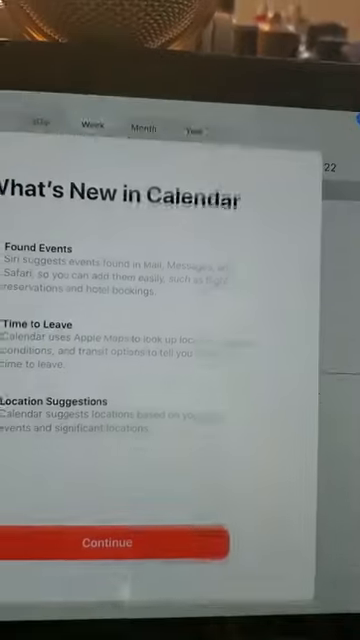